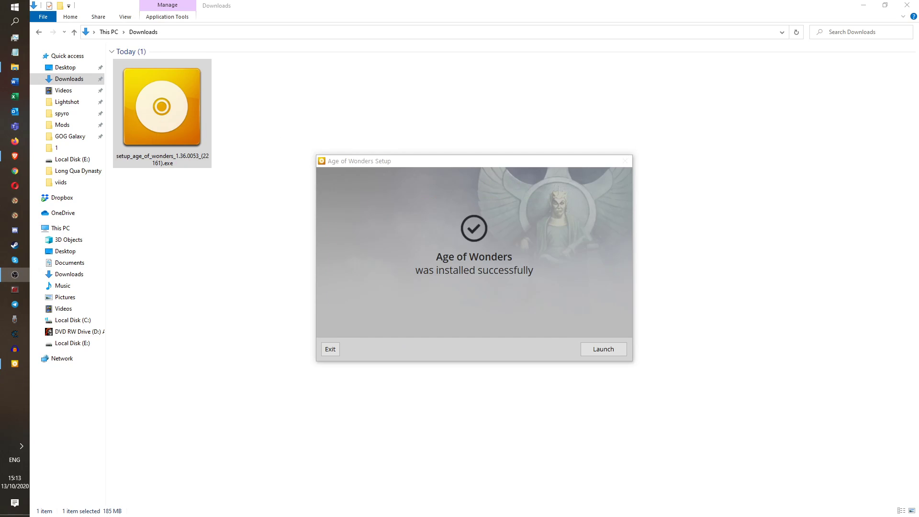
pyautogui.moveTo(330, 360)
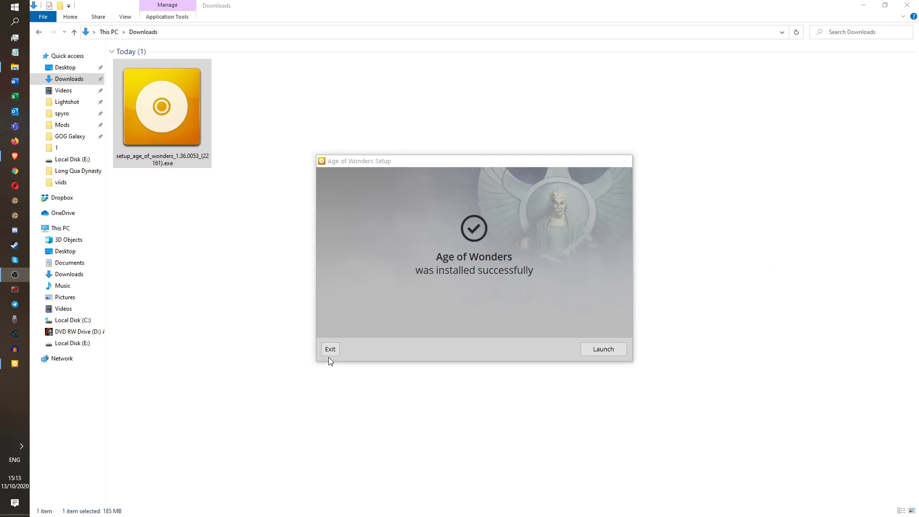
pyautogui.moveTo(205, 236)
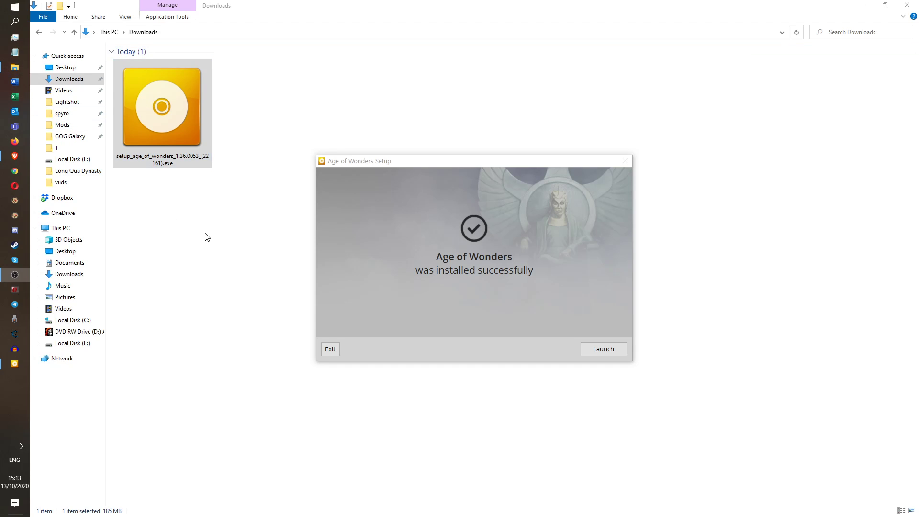
pyautogui.moveTo(330, 364)
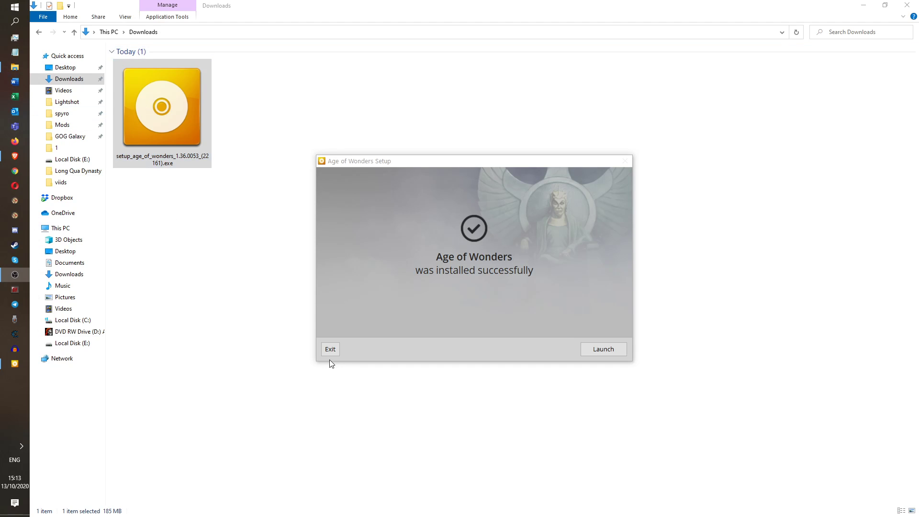
pyautogui.moveTo(331, 348)
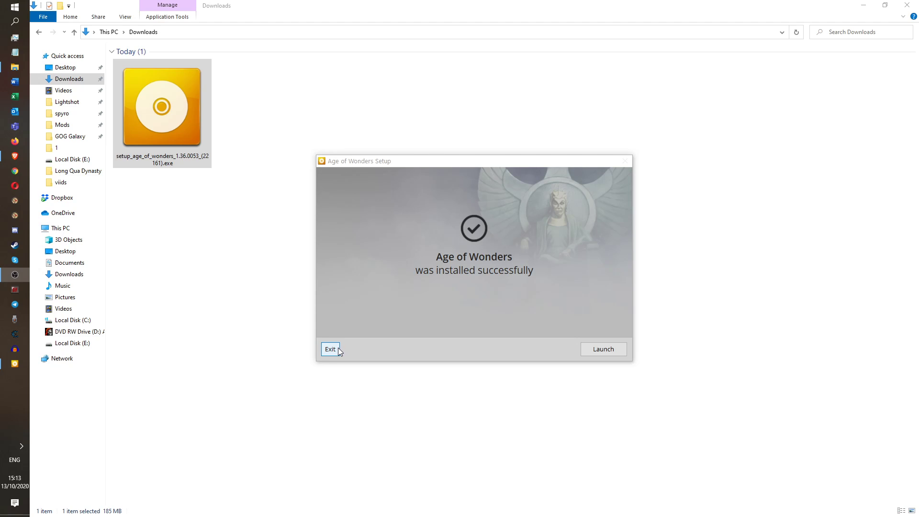
# Close the installer and open GOG Galaxy's Games folder toward the Age of Wonders folder.
pyautogui.click(330, 349)
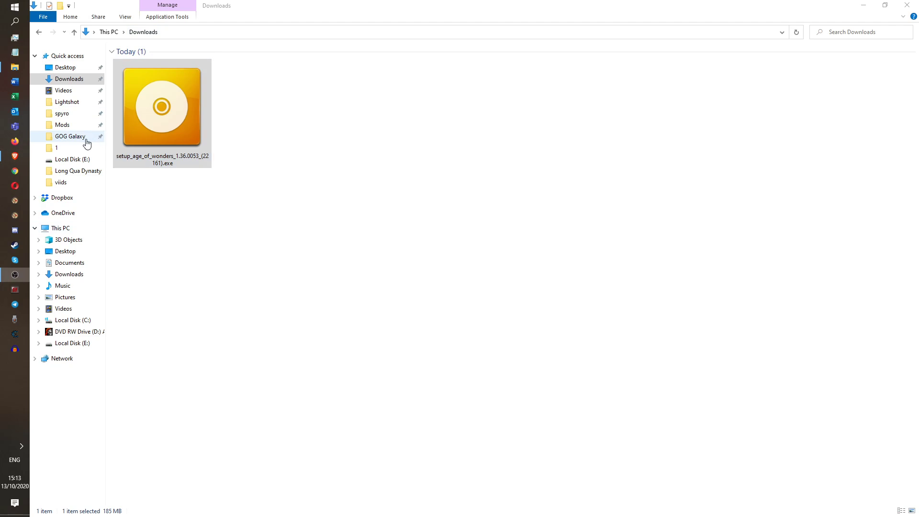
pyautogui.click(70, 136)
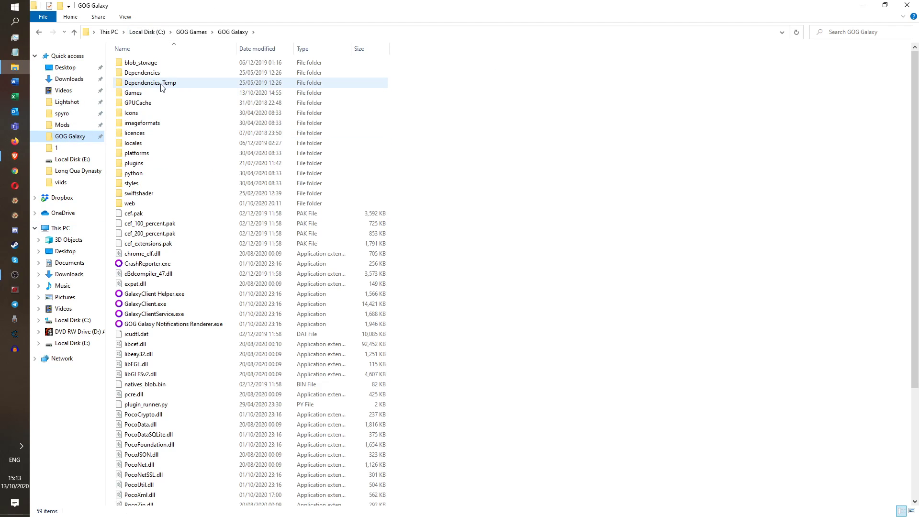
pyautogui.doubleClick(134, 93)
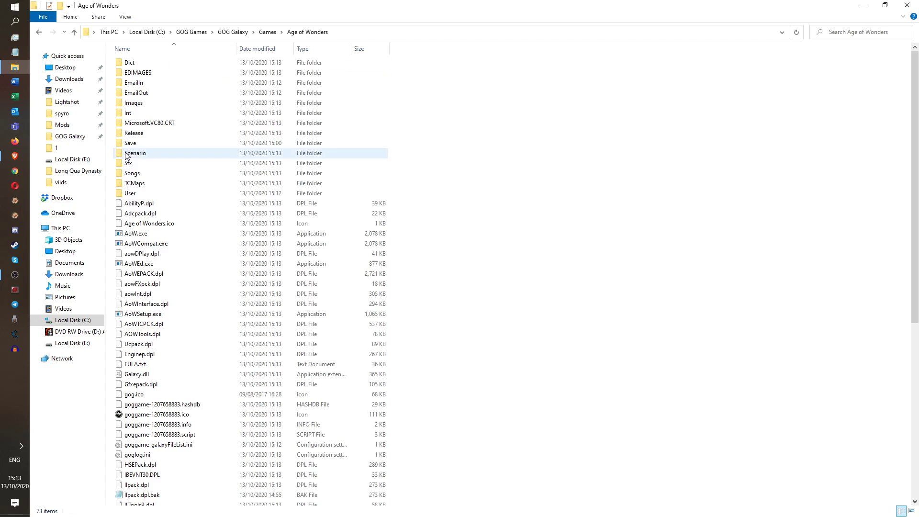
pyautogui.moveTo(161, 341)
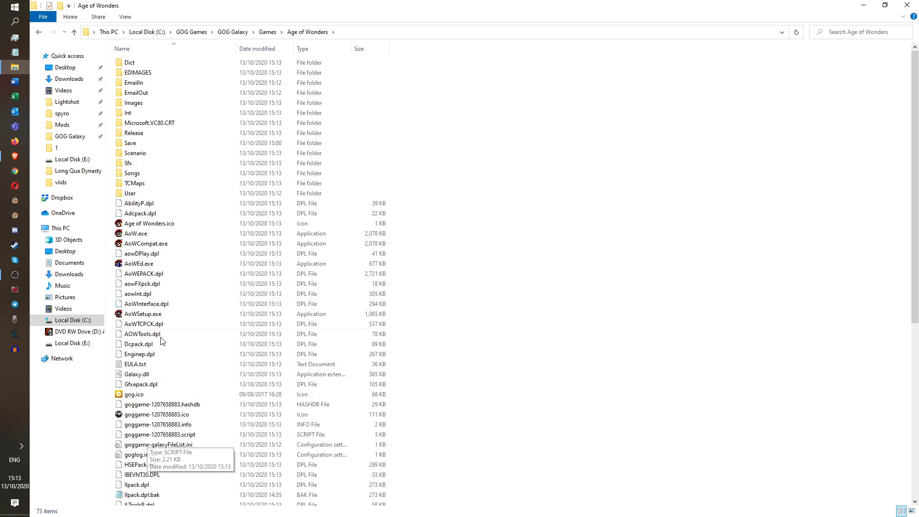
# Give AoWSetup.exe Windows 7 compatibility mode with 16-bit reduced colour via its Properties.
pyautogui.rightClick(140, 314)
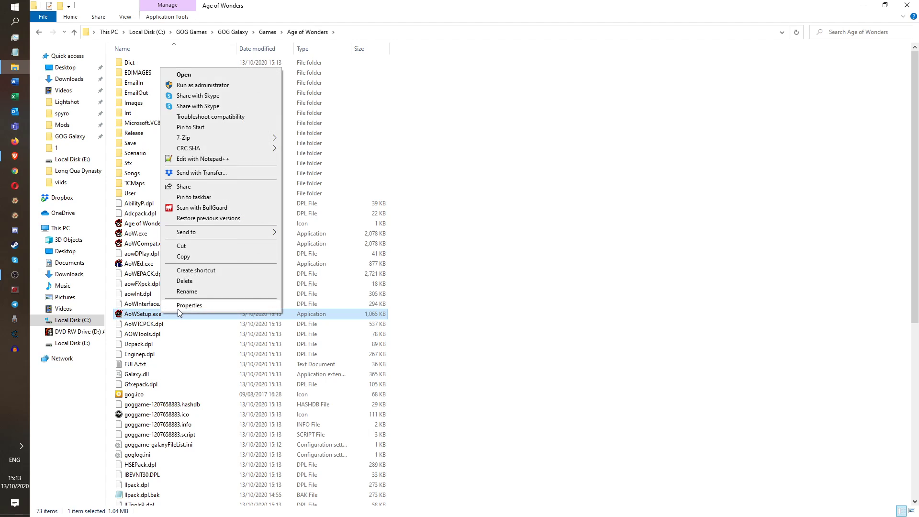
pyautogui.click(189, 305)
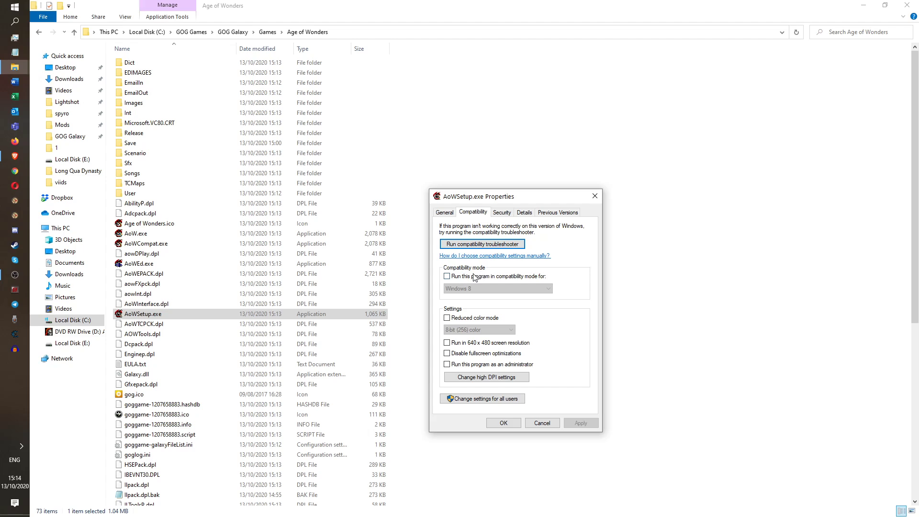
pyautogui.click(447, 276)
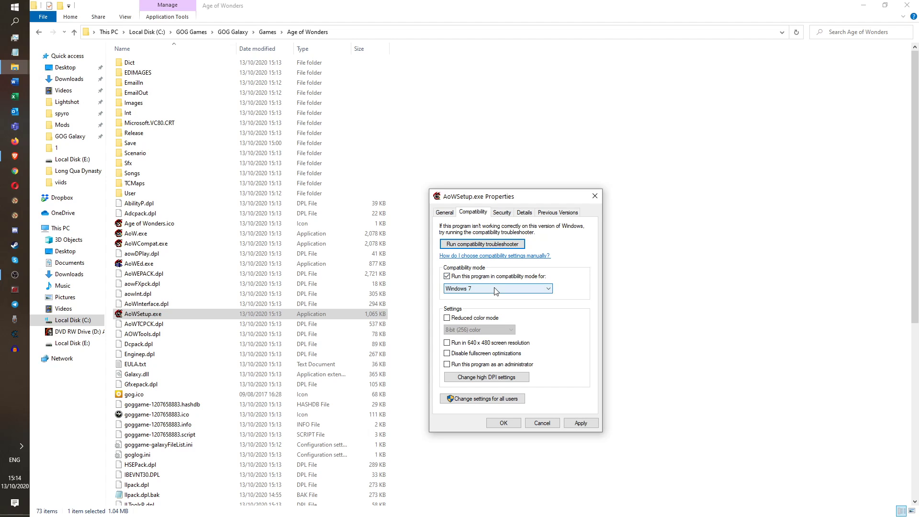
pyautogui.click(447, 318)
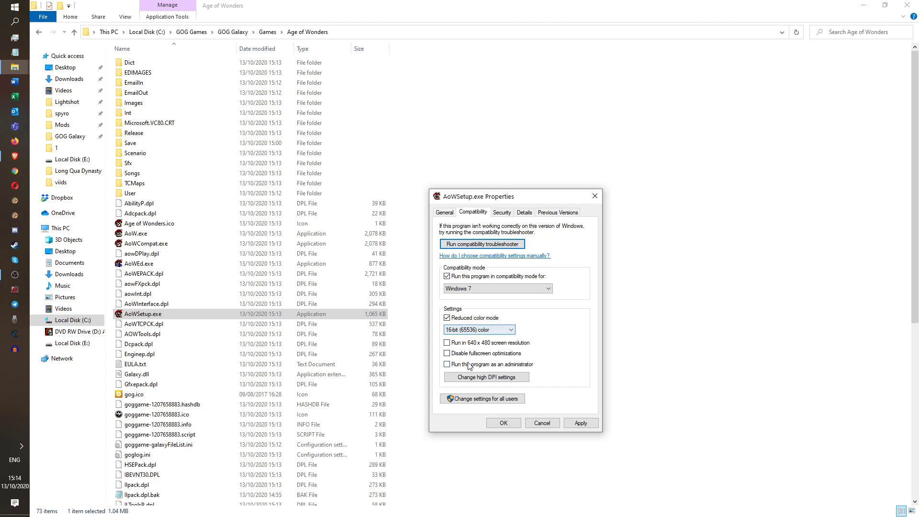
pyautogui.click(447, 363)
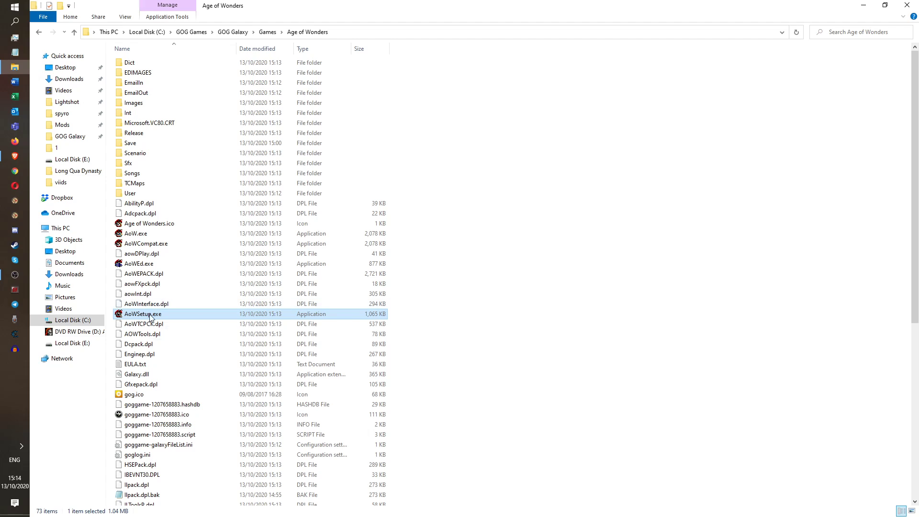
# Launch AoWSetup.exe and set the Startup Video Mode to Window.
pyautogui.doubleClick(143, 314)
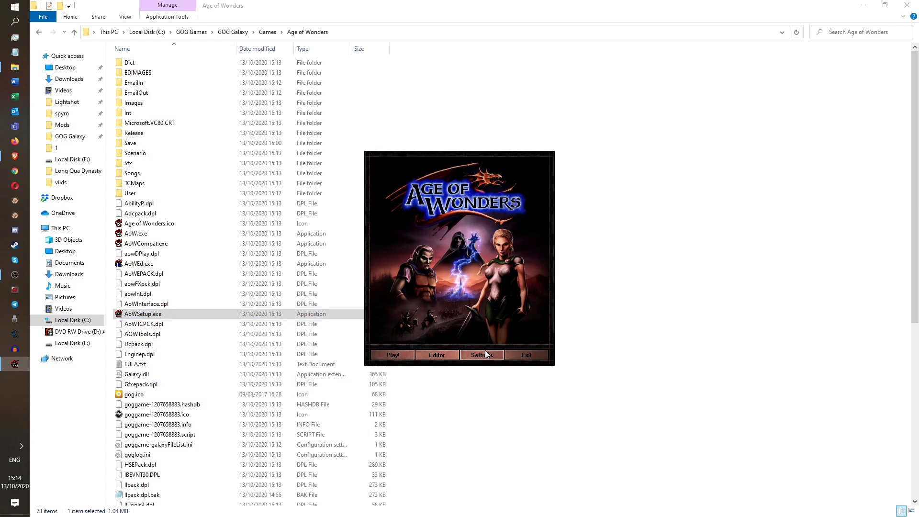
pyautogui.click(481, 354)
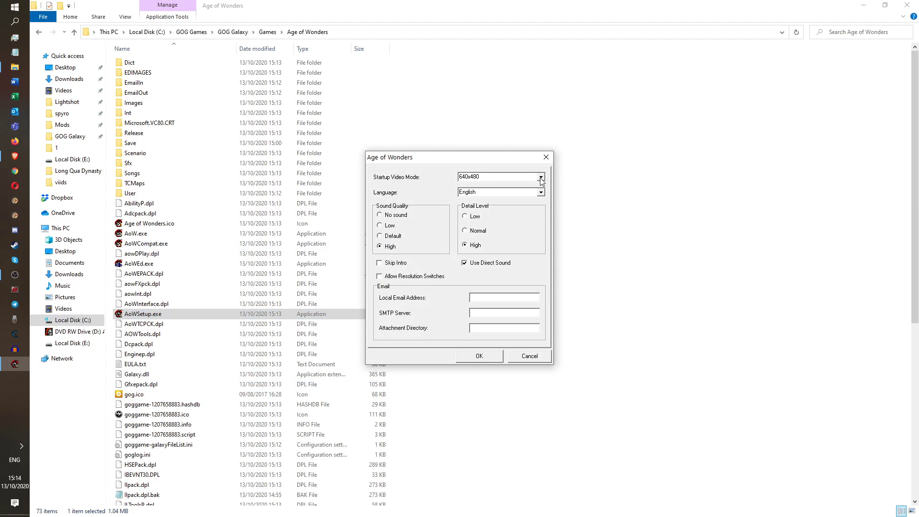
pyautogui.click(540, 176)
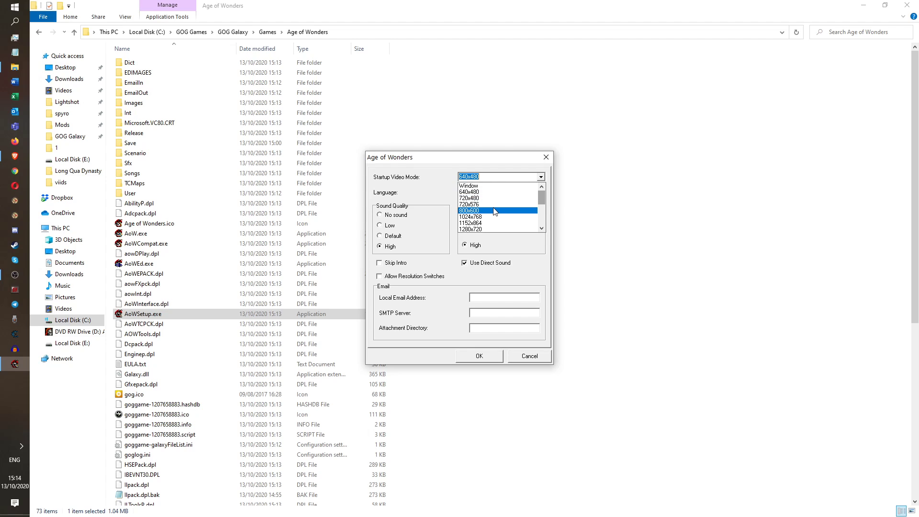
pyautogui.click(468, 185)
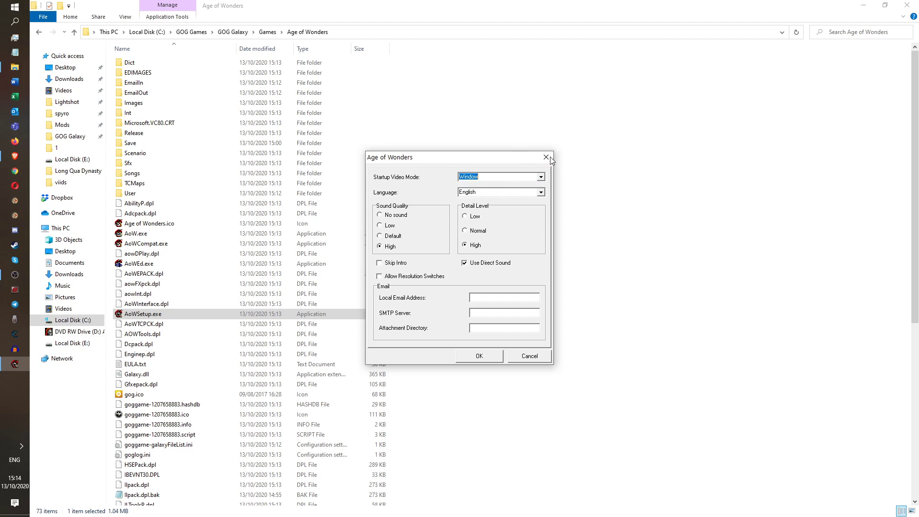
pyautogui.moveTo(501, 185)
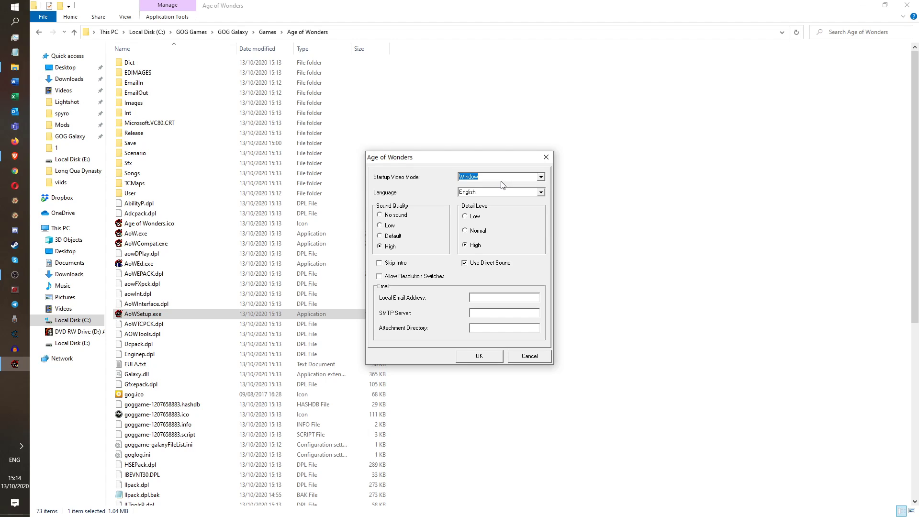
pyautogui.moveTo(391, 262)
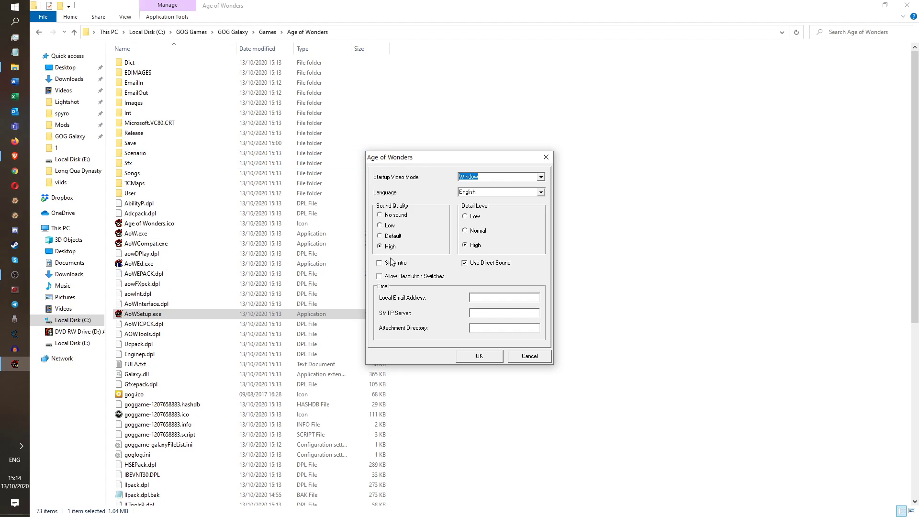
# Enable Skip Intro, keep English as language and confirm the startup settings.
pyautogui.click(379, 263)
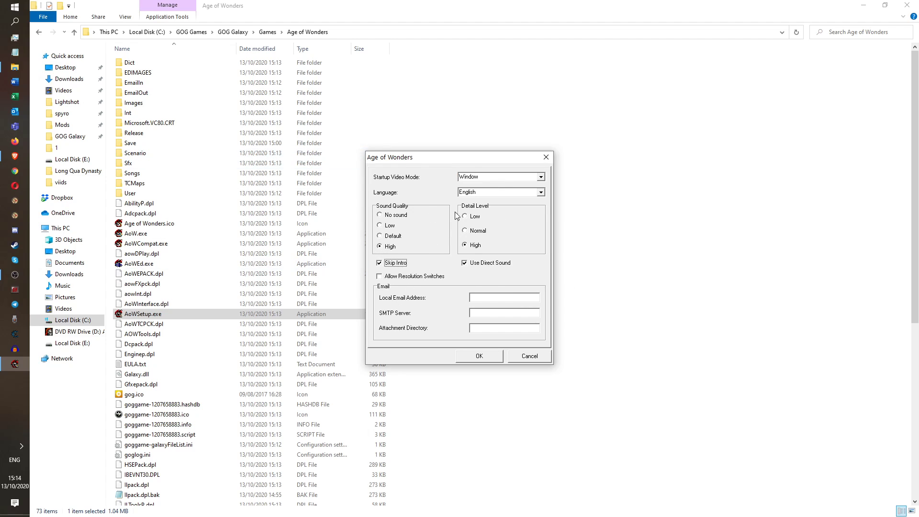
pyautogui.moveTo(542, 202)
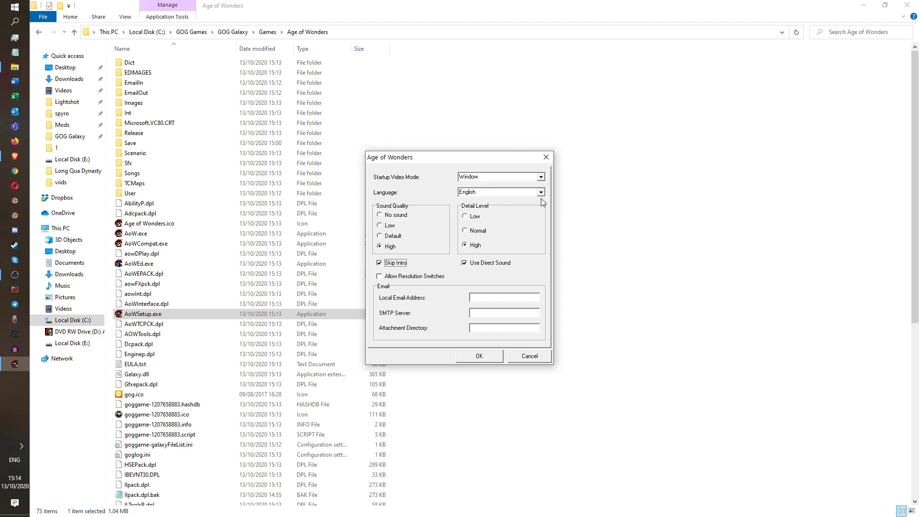
pyautogui.click(497, 192)
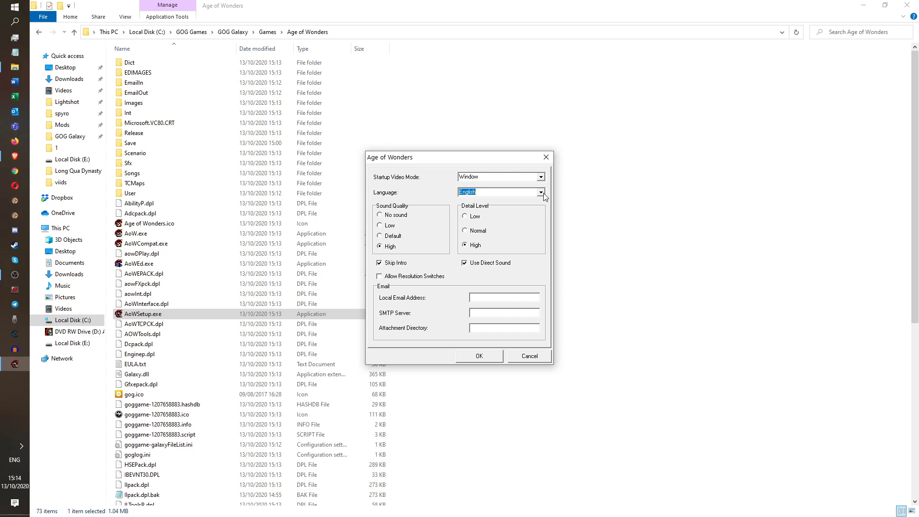
pyautogui.moveTo(469, 327)
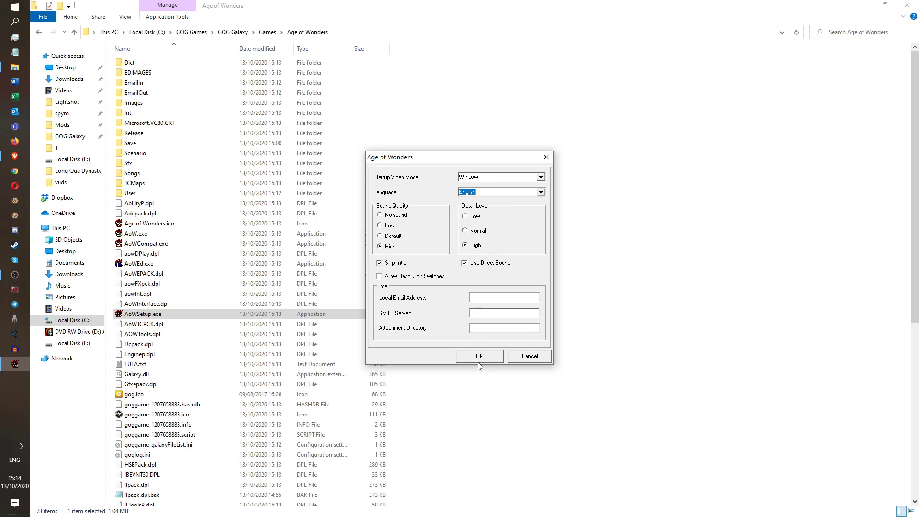
pyautogui.click(479, 356)
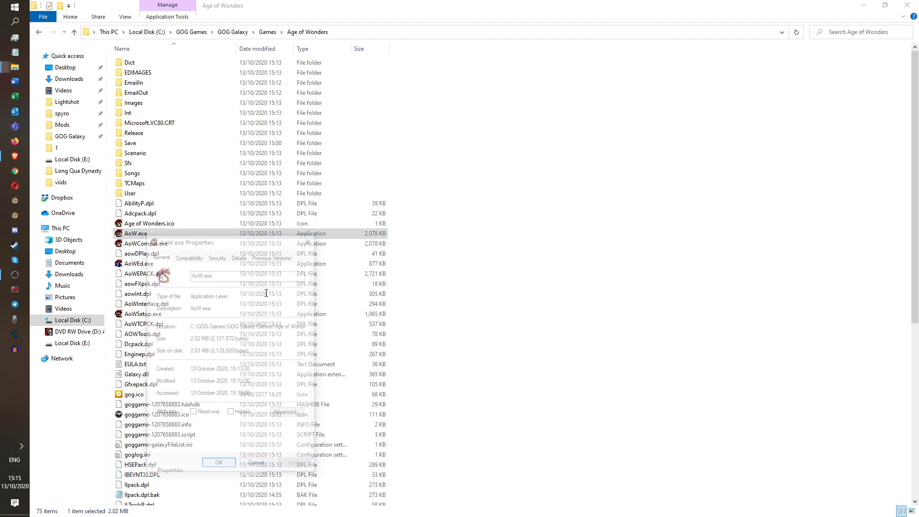
# Set AoW.exe to Windows 7 compatibility, 16-bit colour and Run as administrator, then apply.
pyautogui.click(188, 255)
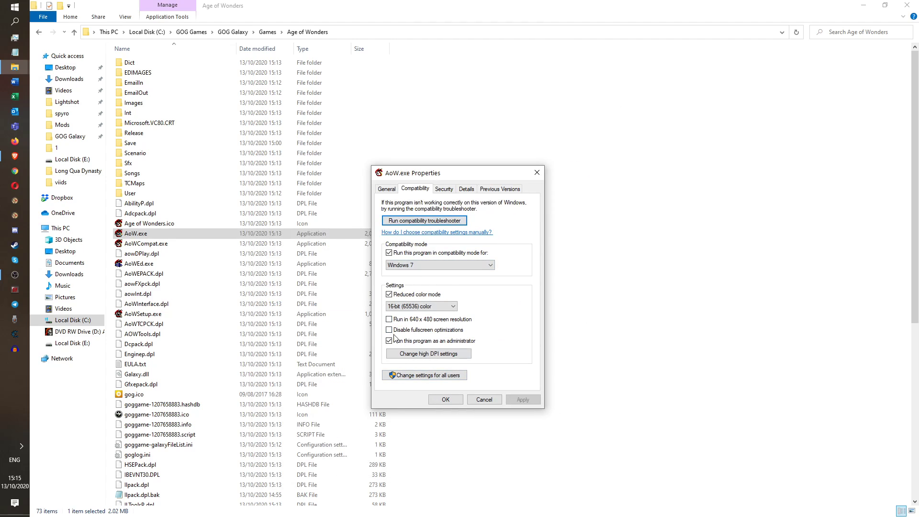
pyautogui.click(389, 341)
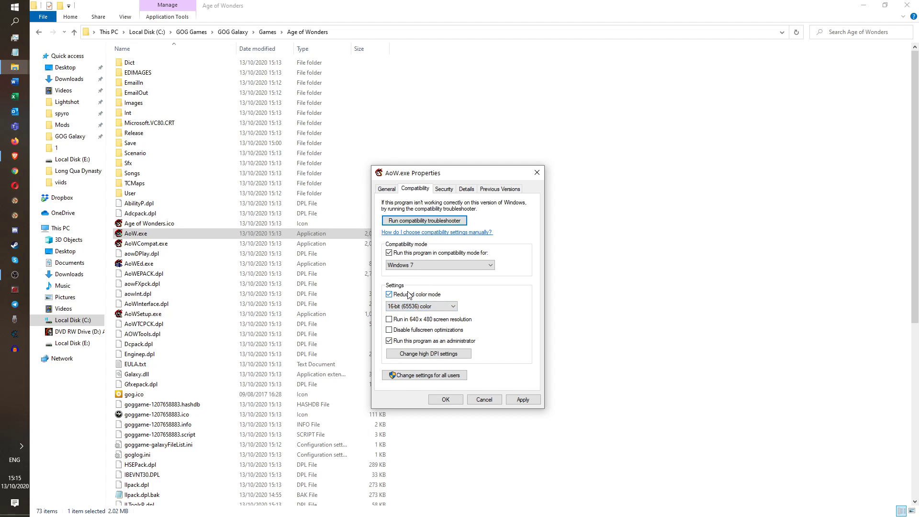
pyautogui.moveTo(462, 346)
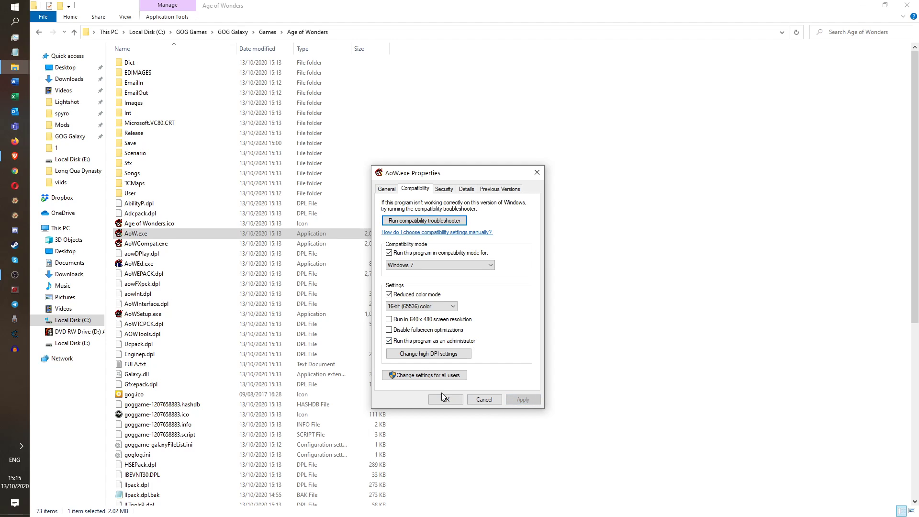
pyautogui.click(445, 399)
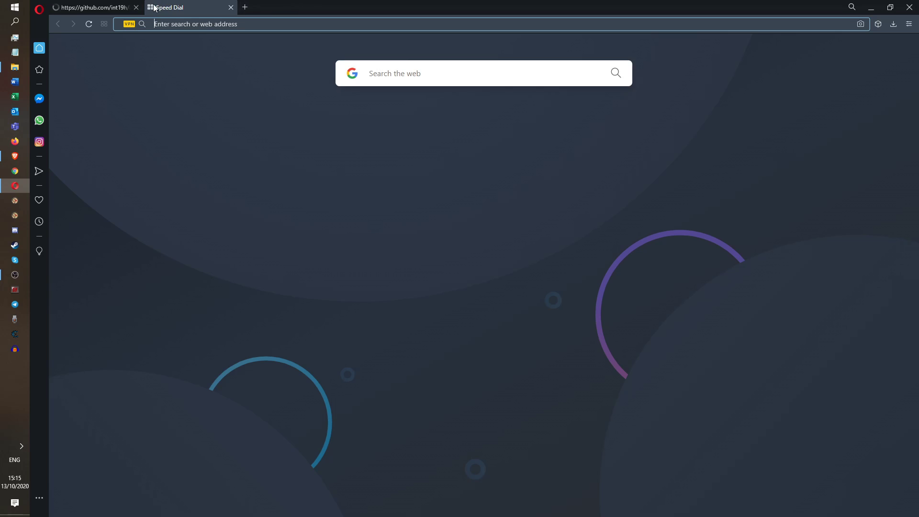
# Search Google for the Age of Wonders ShowScene patch and open the aow-patch GitHub result.
pyautogui.click(136, 6)
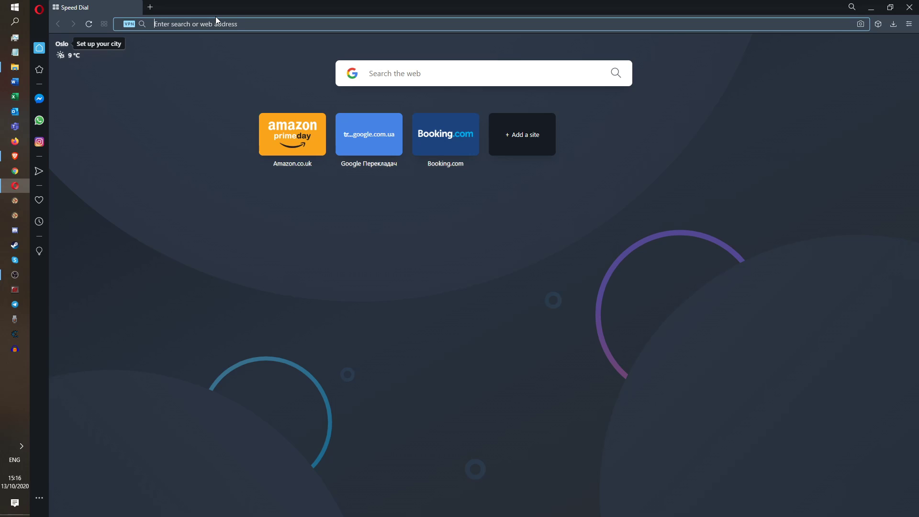
pyautogui.write('age of wonders showscene crash fix')
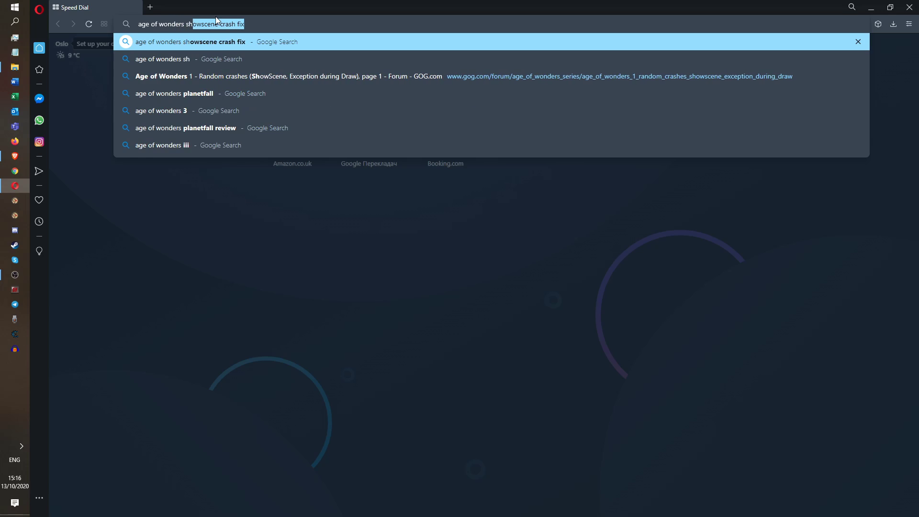
pyautogui.write('age of wonders showscene p')
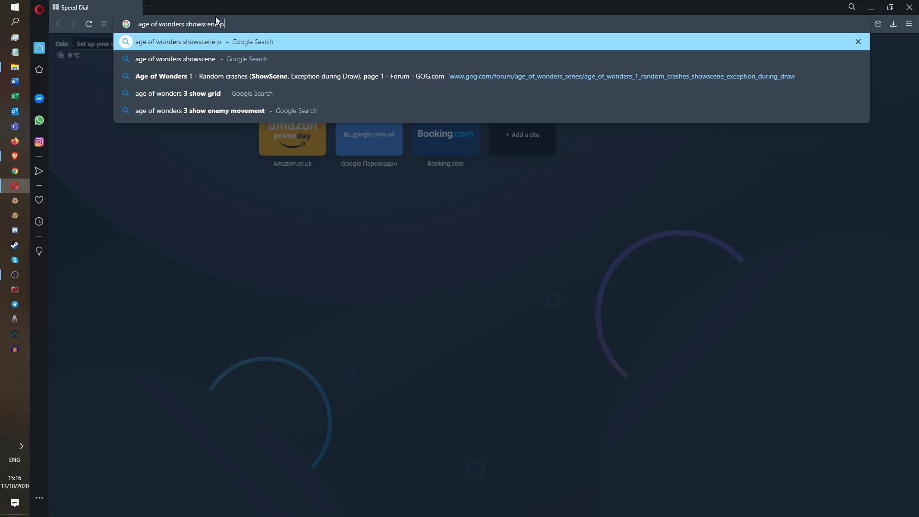
pyautogui.press('Return')
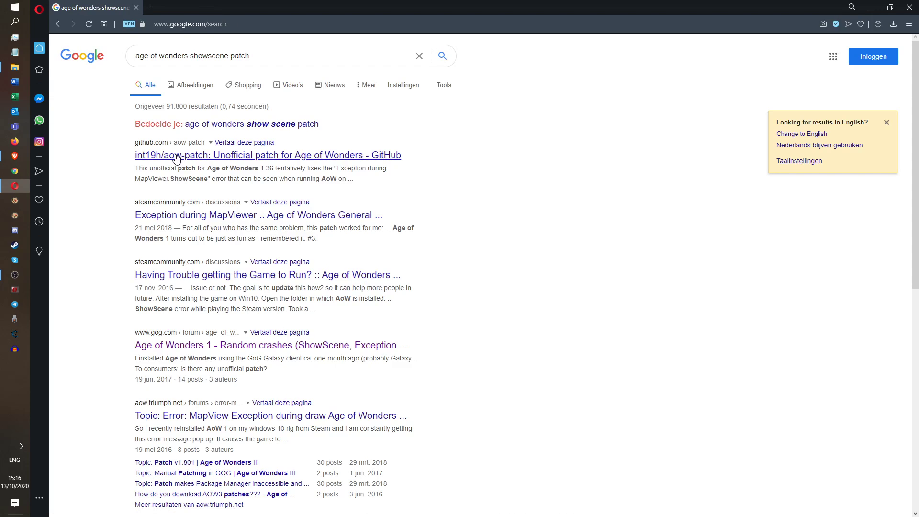
pyautogui.moveTo(153, 142)
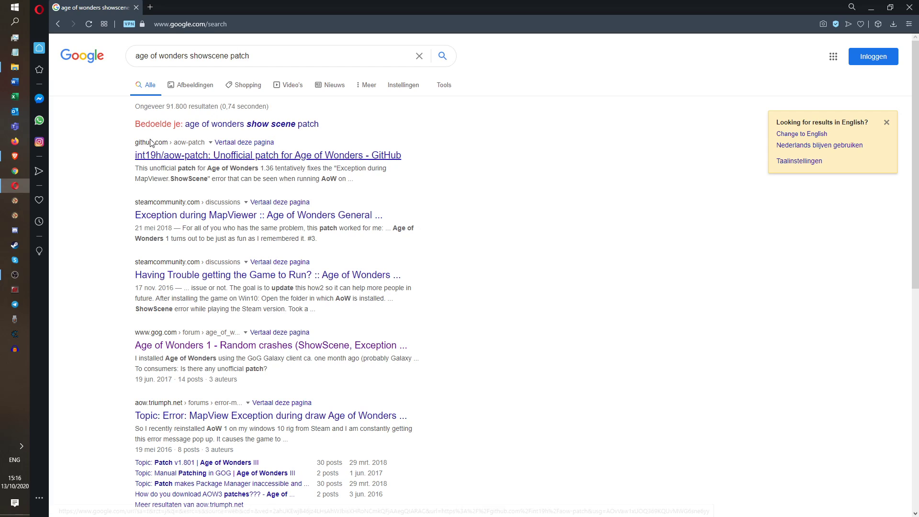
pyautogui.click(267, 156)
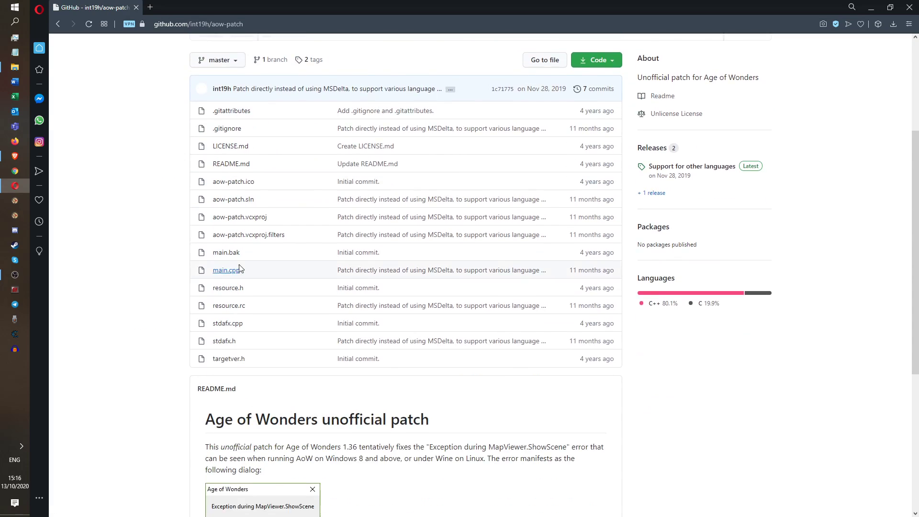
# Download AoW_MapViewer.ShowScene_patch.zip from the Releases page and show it in Downloads.
pyautogui.scroll(-3)
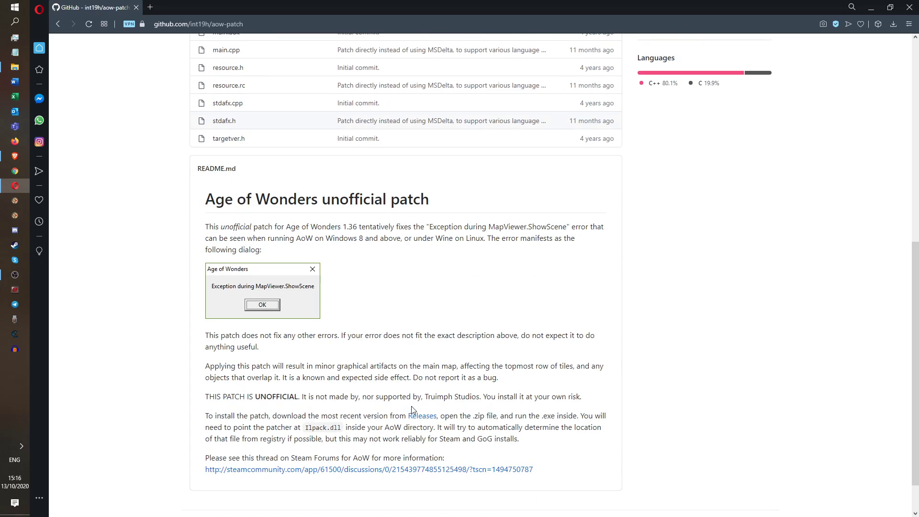
pyautogui.click(421, 415)
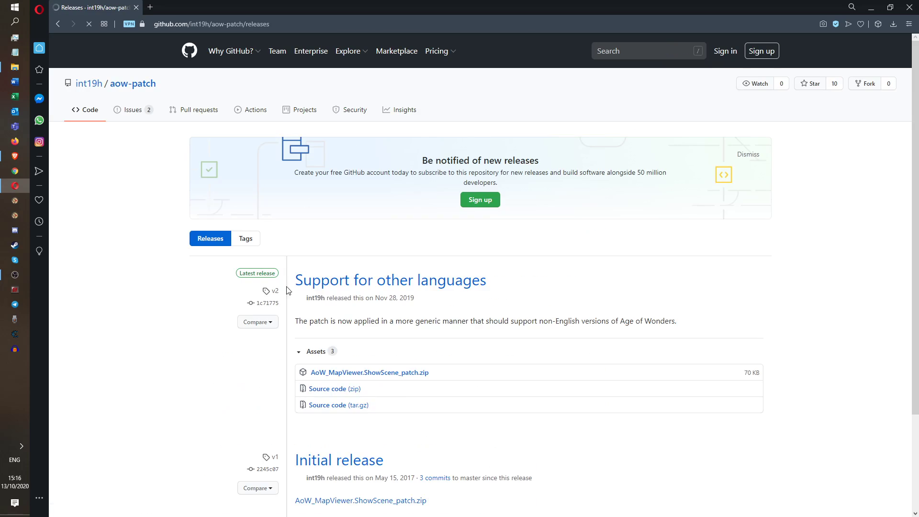
pyautogui.scroll(-3)
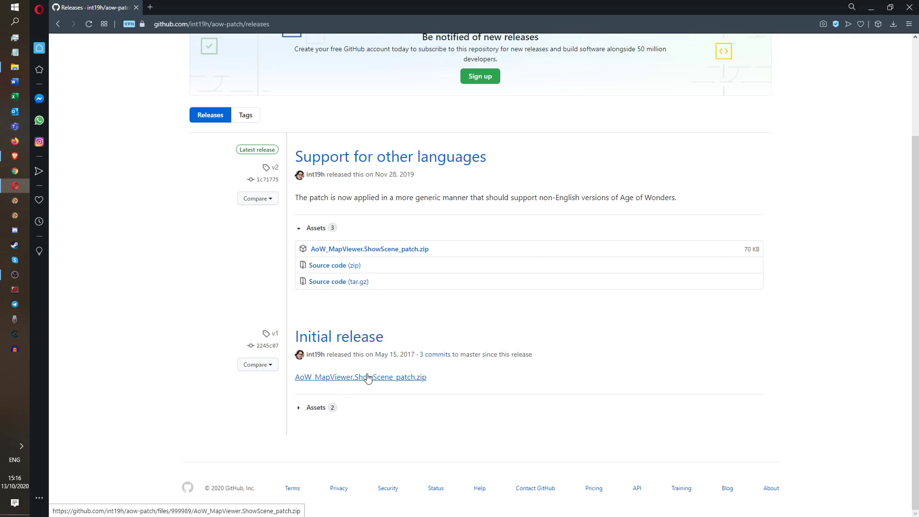
pyautogui.click(361, 377)
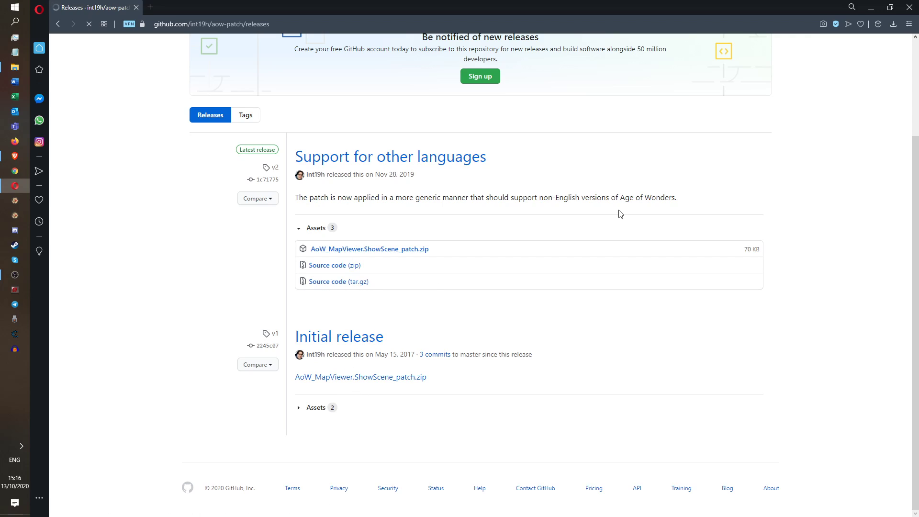
pyautogui.click(369, 249)
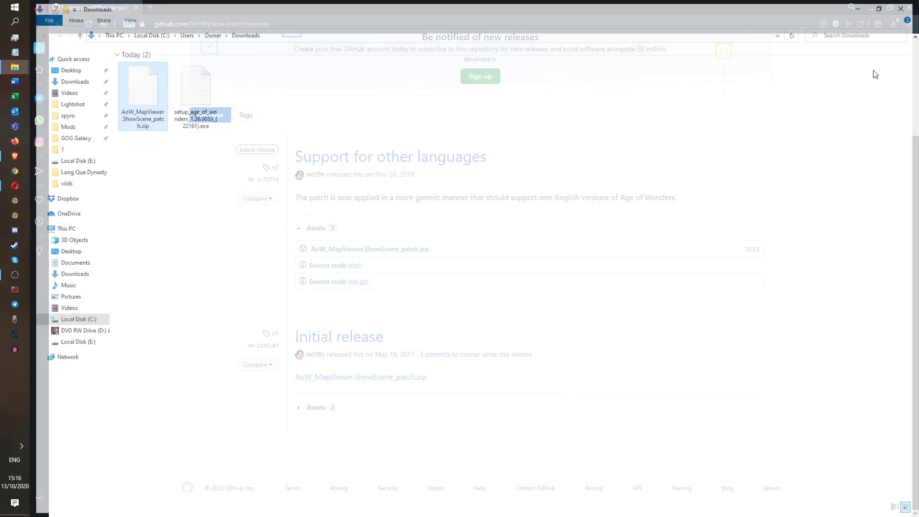
# Extract the patch zip into its own folder in Downloads.
pyautogui.rightClick(143, 88)
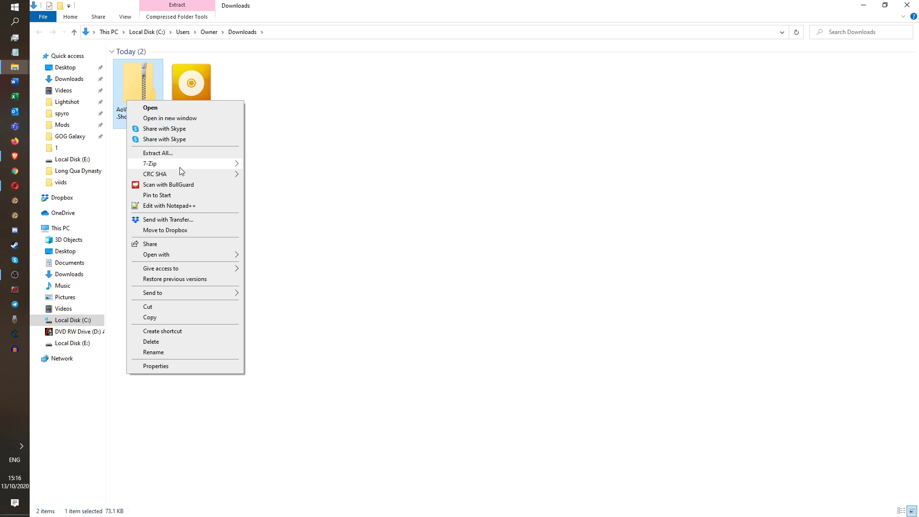
pyautogui.click(157, 153)
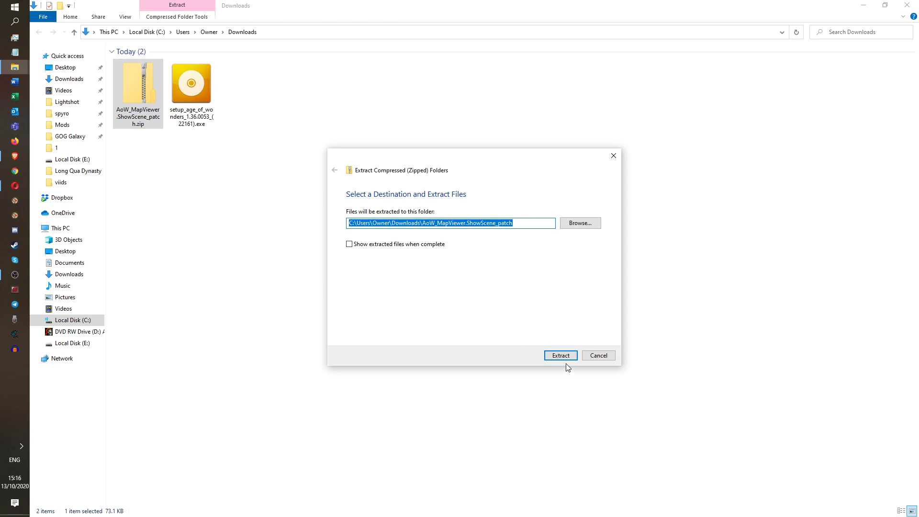
pyautogui.click(560, 355)
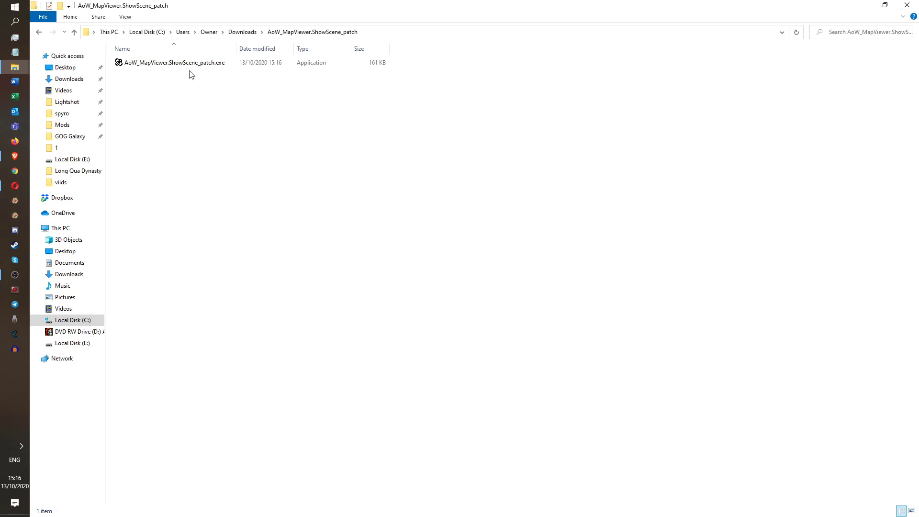
# Run the ShowScene patcher on llpack.dpl in the game folder and dismiss the Success message.
pyautogui.doubleClick(173, 63)
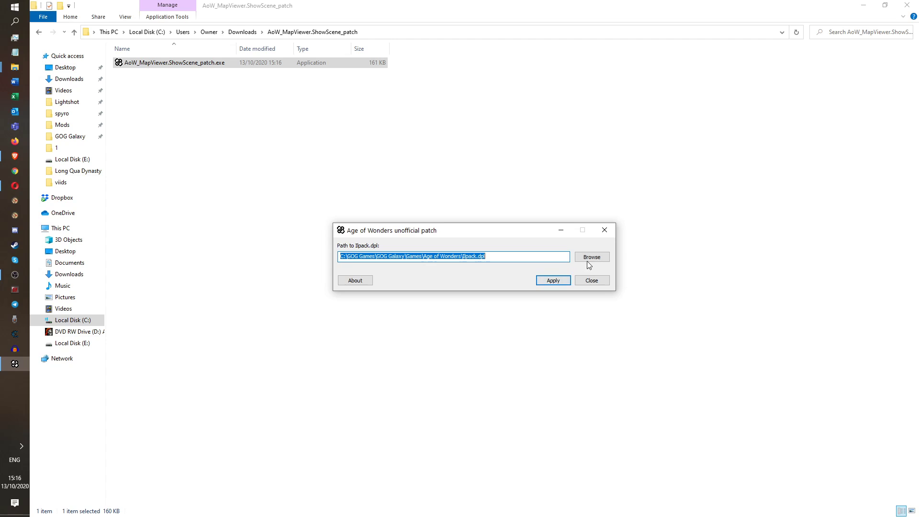
pyautogui.click(591, 256)
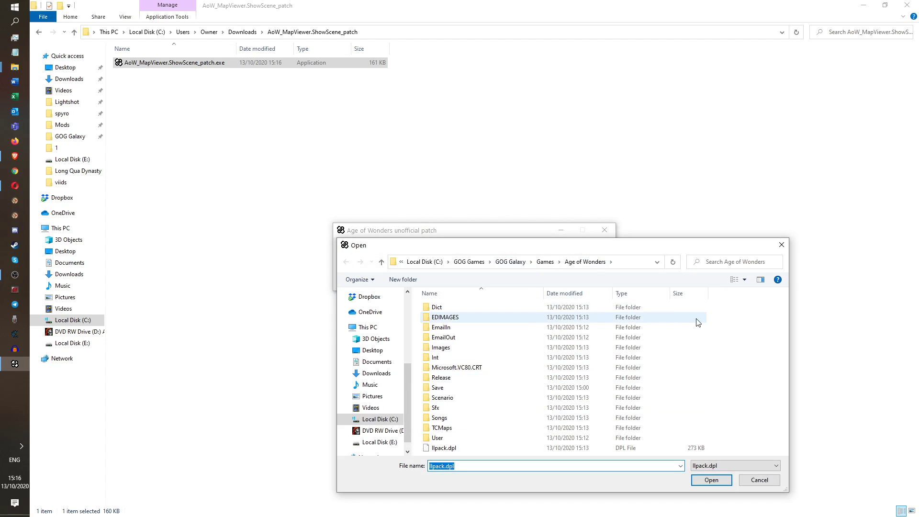
pyautogui.click(711, 480)
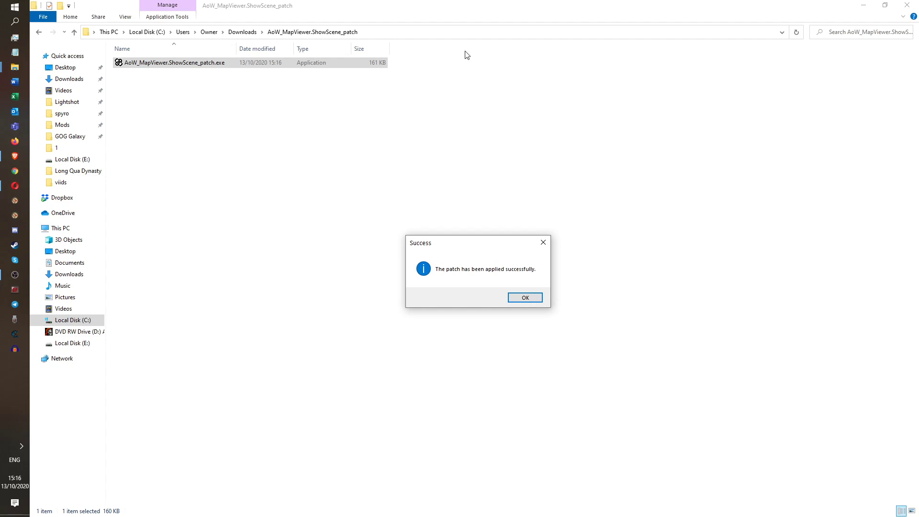
pyautogui.click(523, 297)
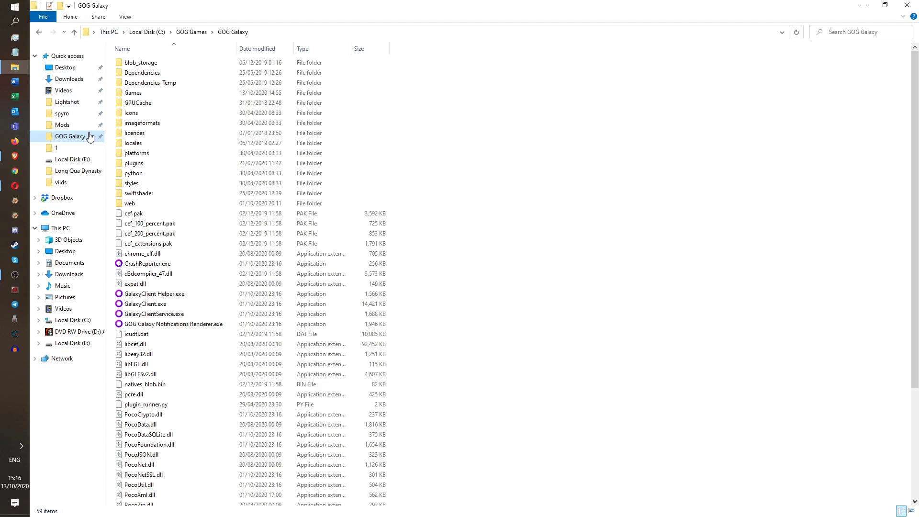
# Navigate through Games into the Age of Wonders game folder.
pyautogui.doubleClick(132, 93)
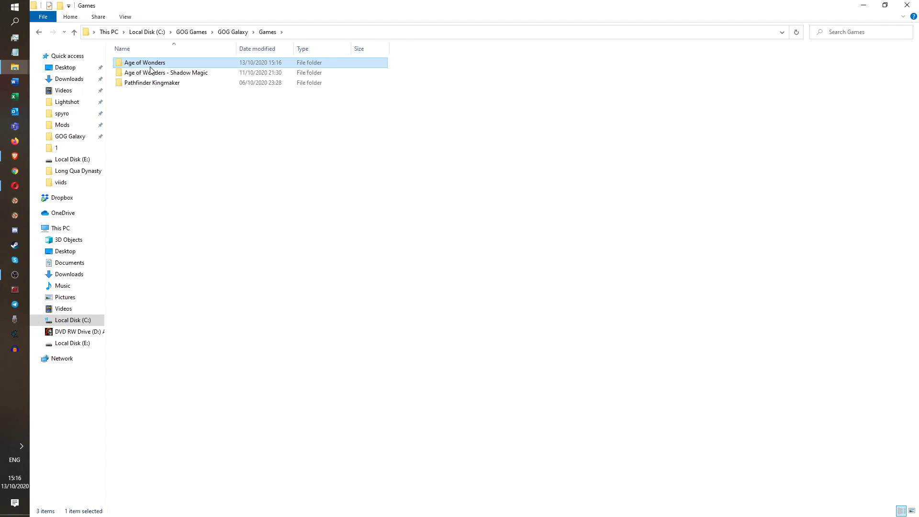
pyautogui.doubleClick(144, 62)
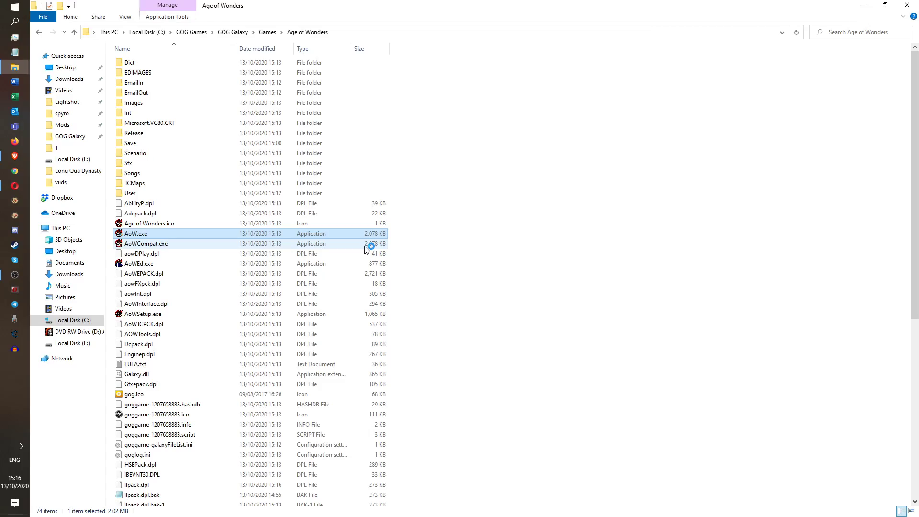
# Launch AoW.exe and choose a Single Computer game of the Rocky Hollow scenario.
pyautogui.doubleClick(135, 233)
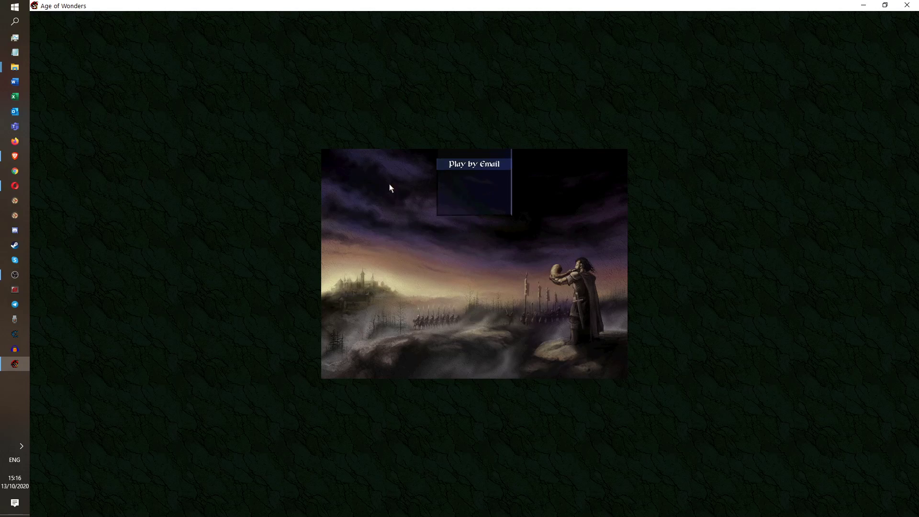
pyautogui.click(472, 163)
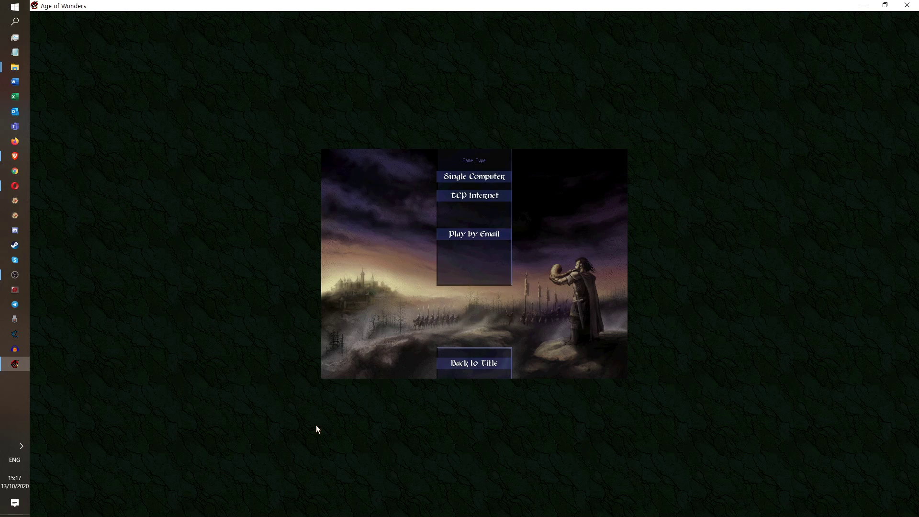
pyautogui.moveTo(917, 439)
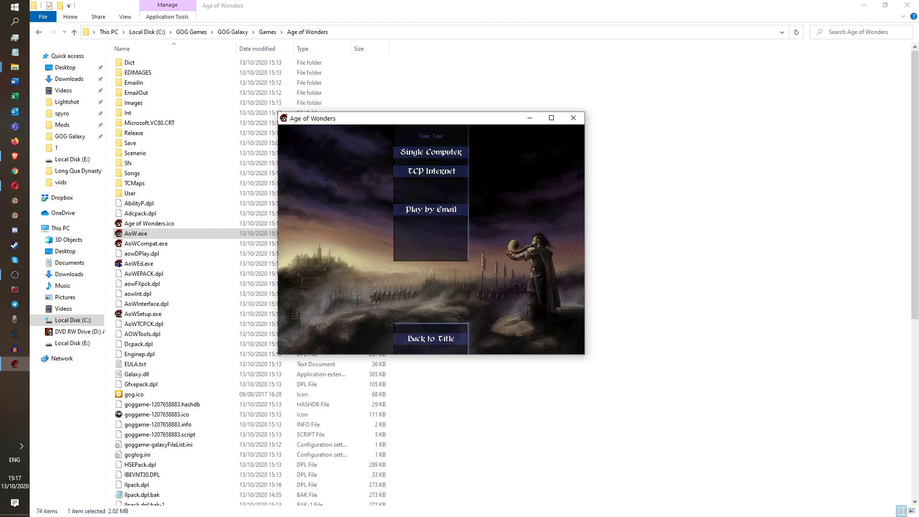
pyautogui.click(429, 152)
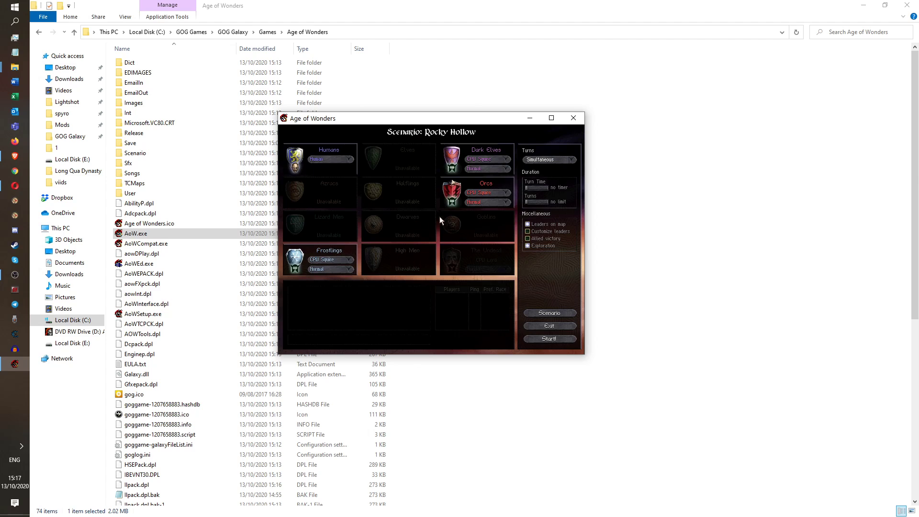
pyautogui.click(550, 118)
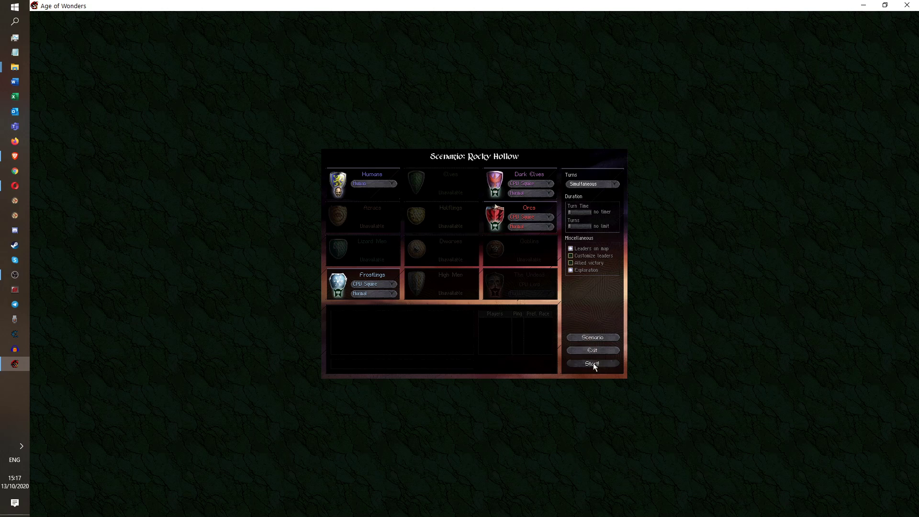
# Start Rocky Hollow, close the briefing book and bring up the game menu's Settings.
pyautogui.click(592, 364)
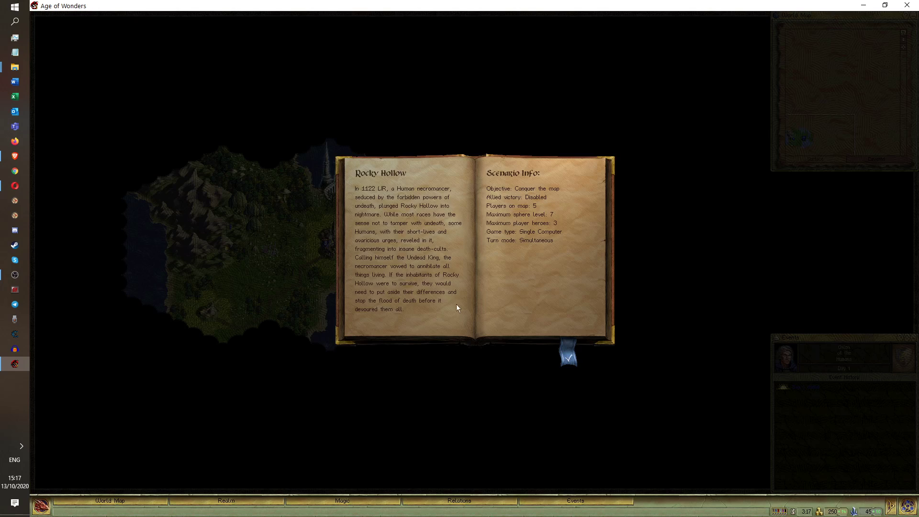
pyautogui.click(566, 357)
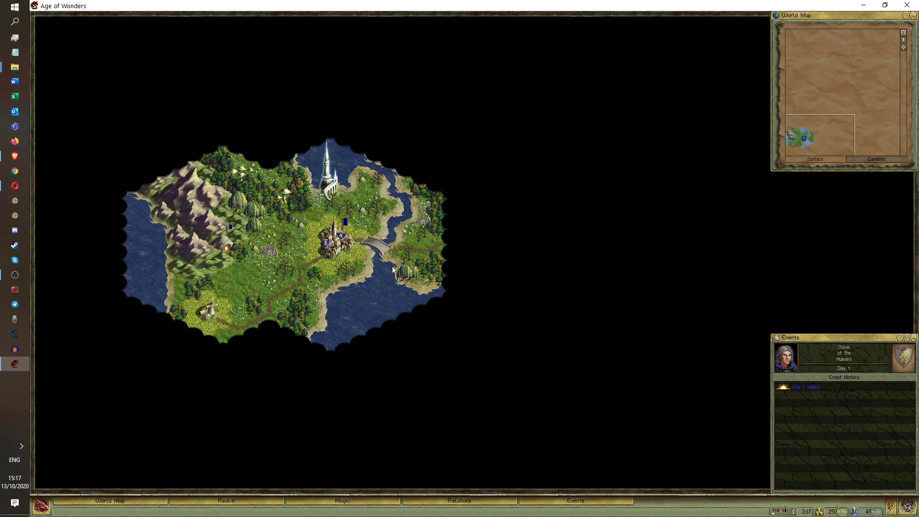
pyautogui.click(327, 239)
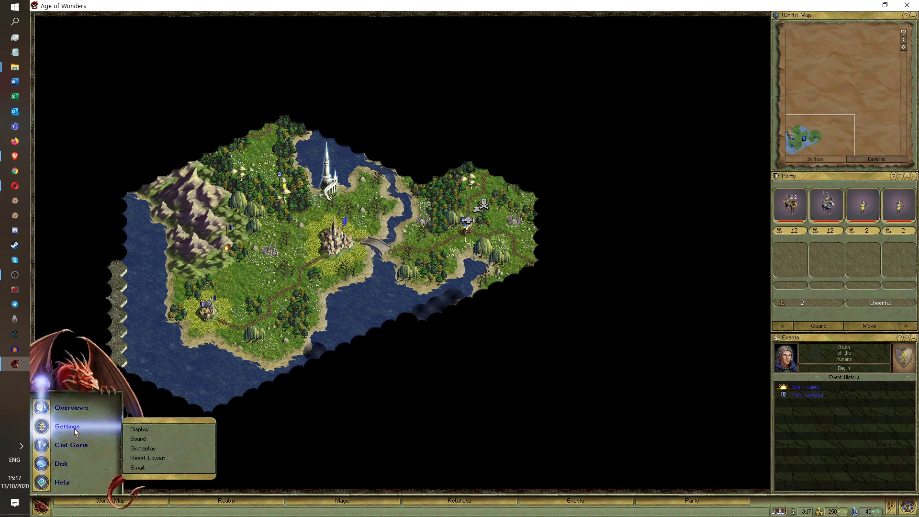
# Review the Gameplay settings (Movement Very fast) and close them to return to the map.
pyautogui.click(142, 448)
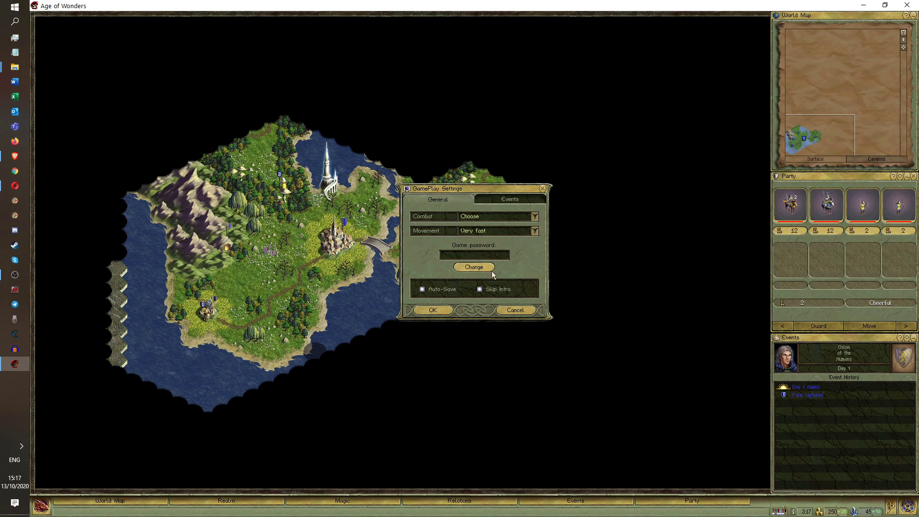
pyautogui.click(432, 309)
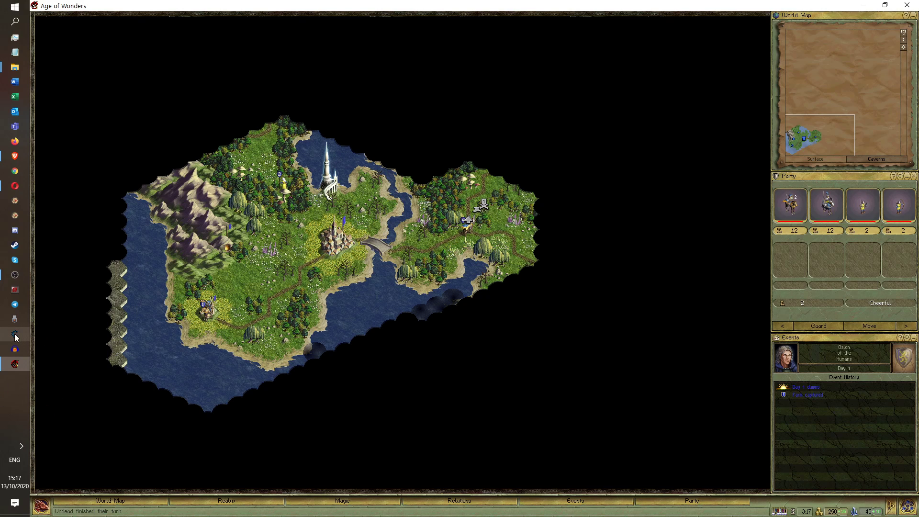
# Attach Cheat Engine to the Age of Wonders process and enable Speedhack.
pyautogui.click(14, 334)
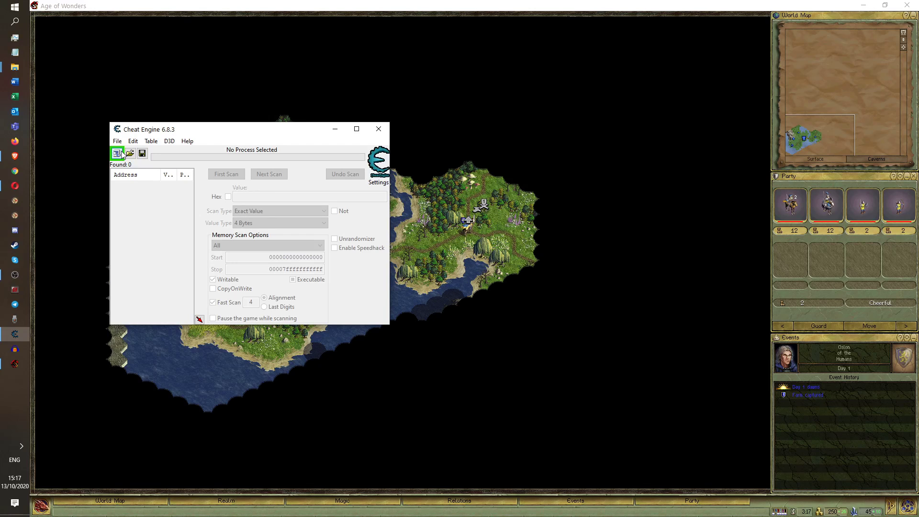
pyautogui.click(117, 153)
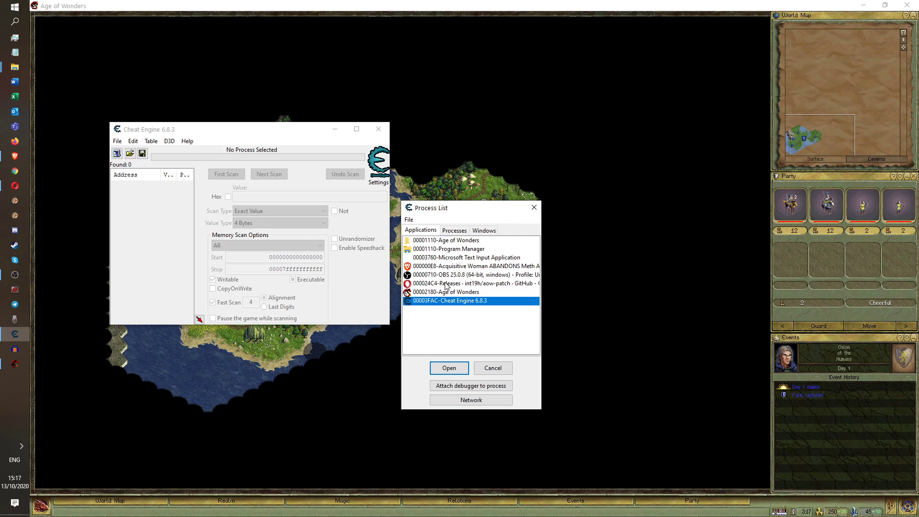
pyautogui.click(447, 292)
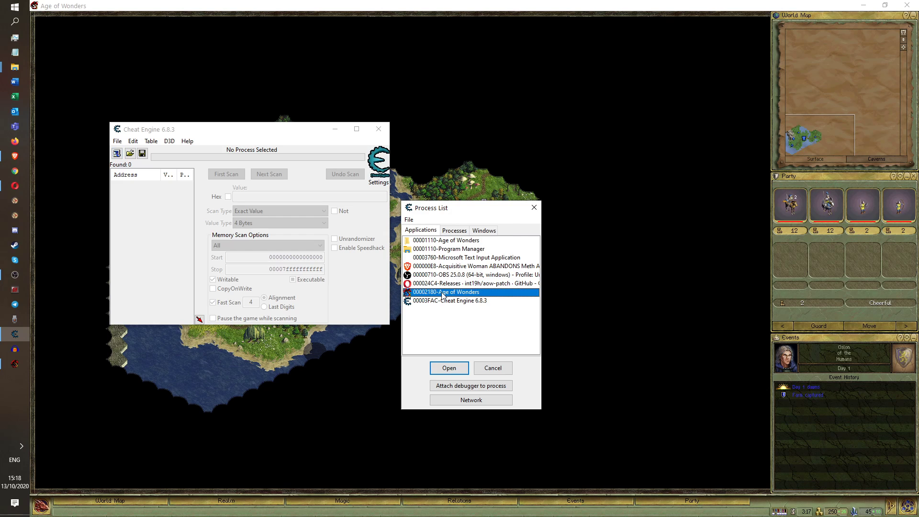
pyautogui.click(448, 367)
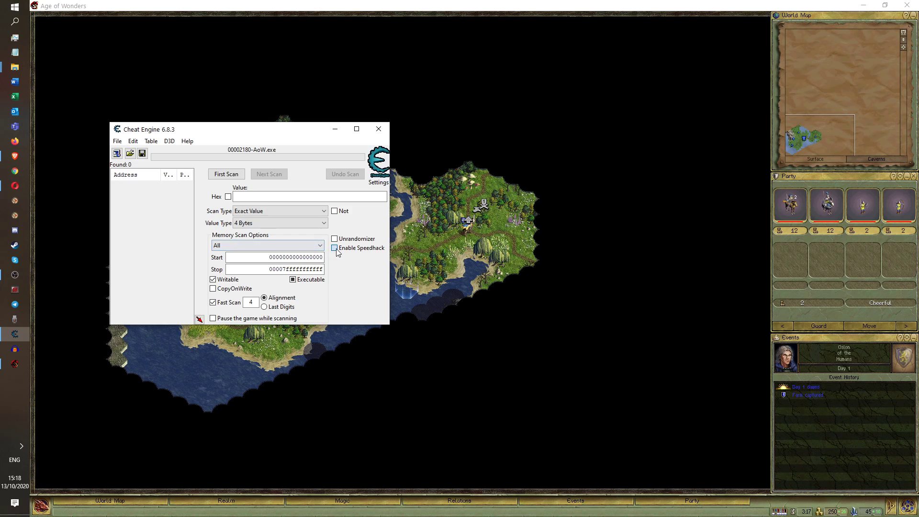
pyautogui.click(335, 247)
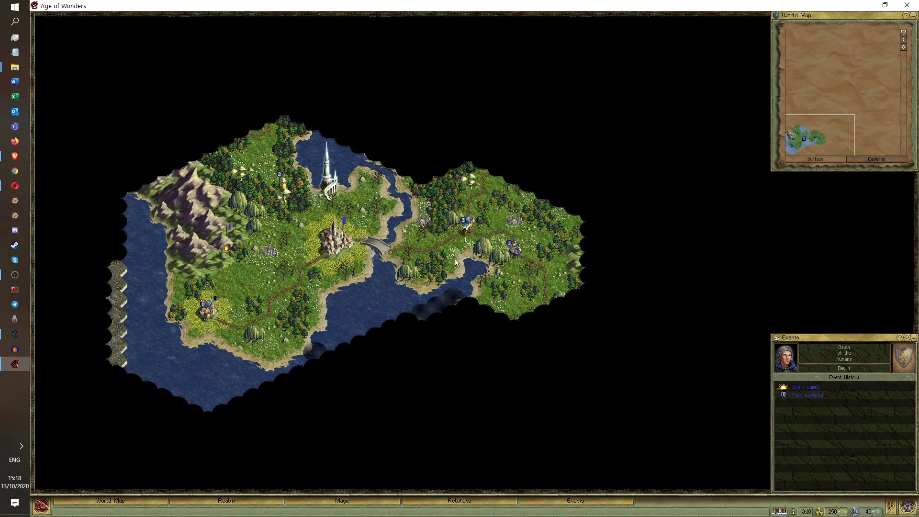
pyautogui.moveTo(430, 276)
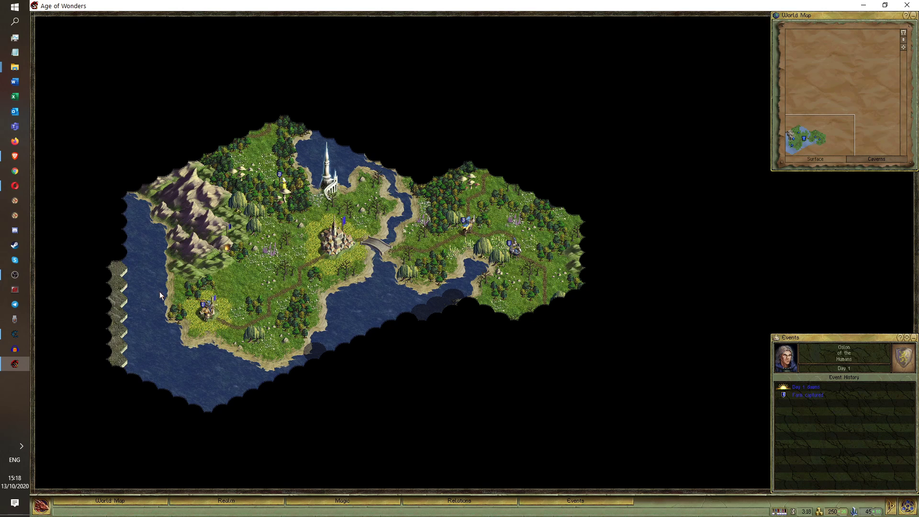
pyautogui.moveTo(155, 273)
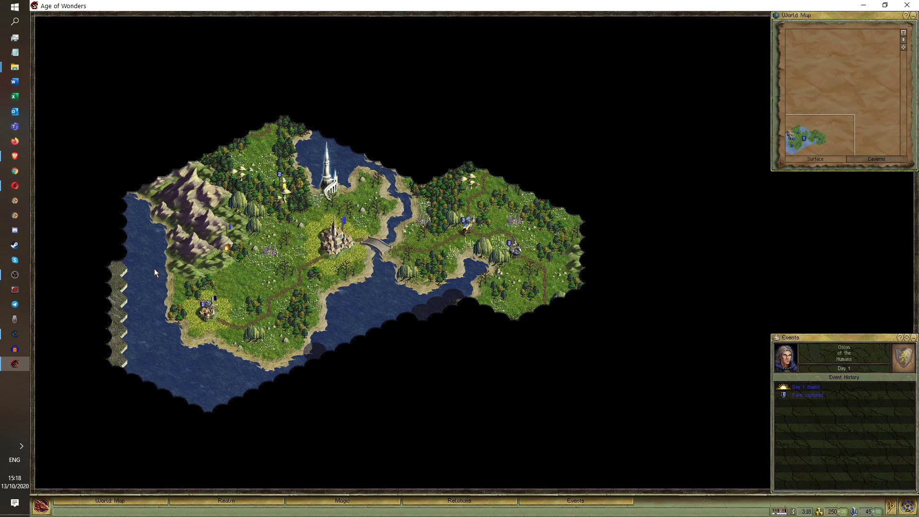